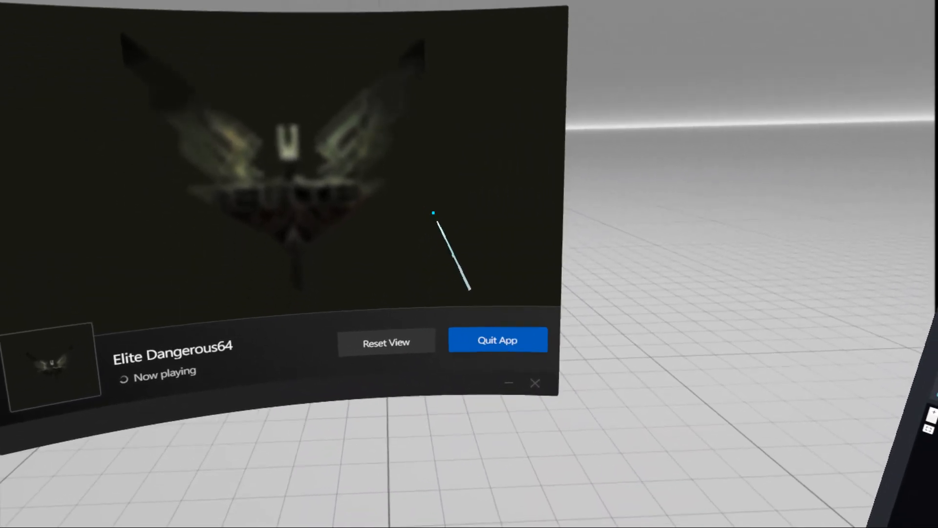
# - Dismiss the Elite Dangerous now-playing panel, leaving the dashboard window in the grid room
pyautogui.click(497, 340)
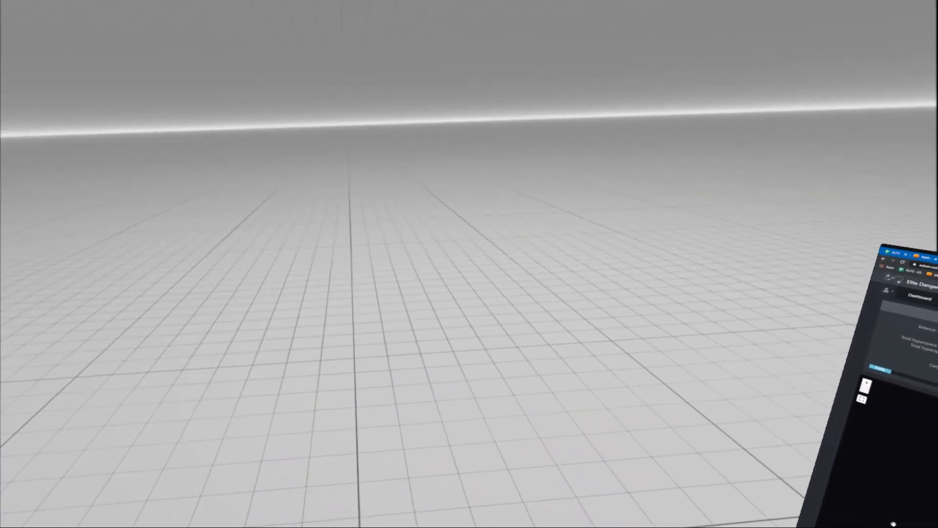